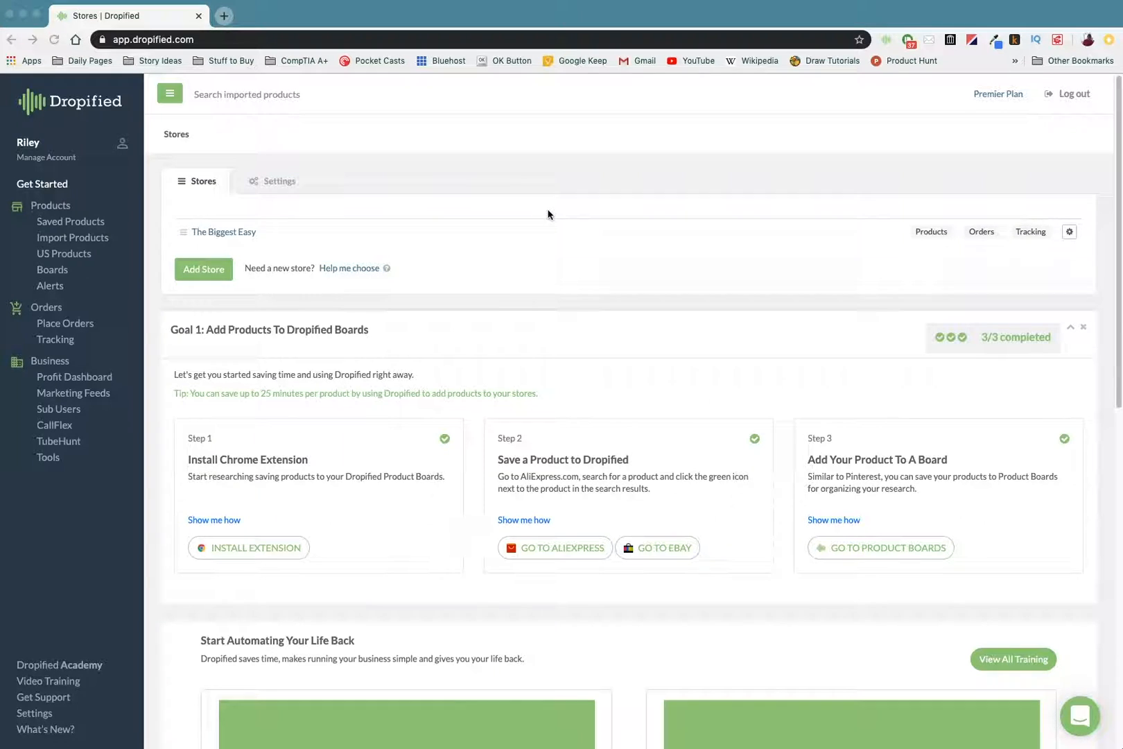
pyautogui.moveTo(547, 161)
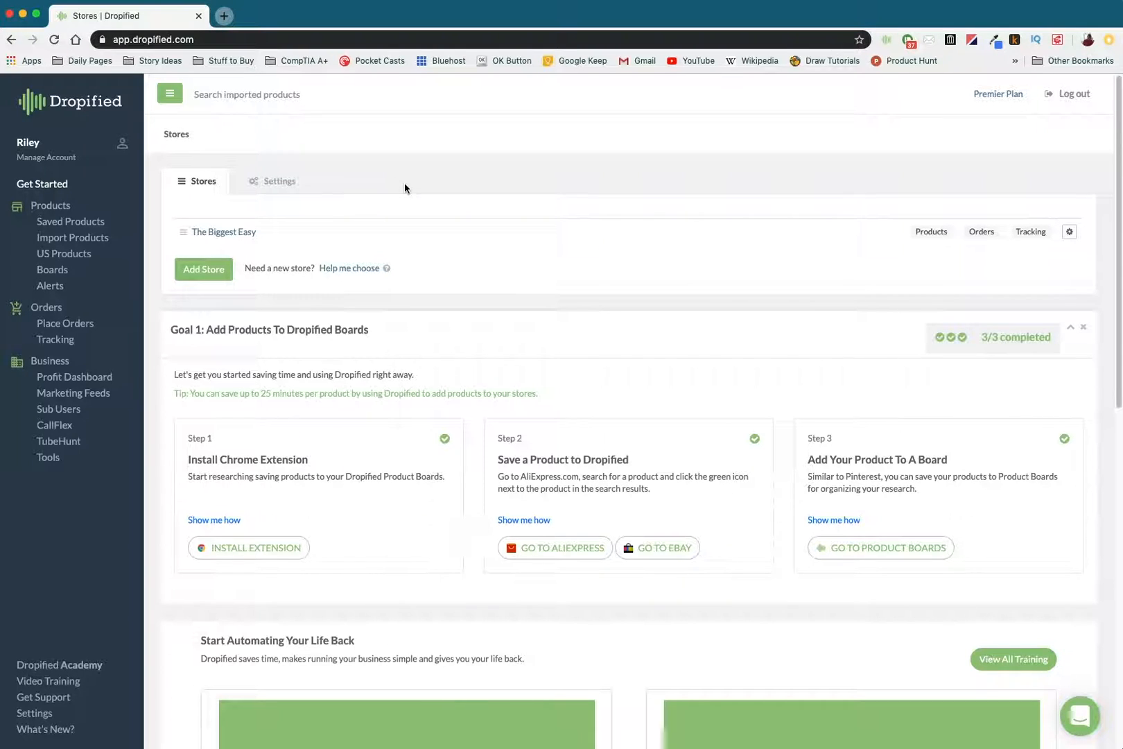
pyautogui.moveTo(452, 148)
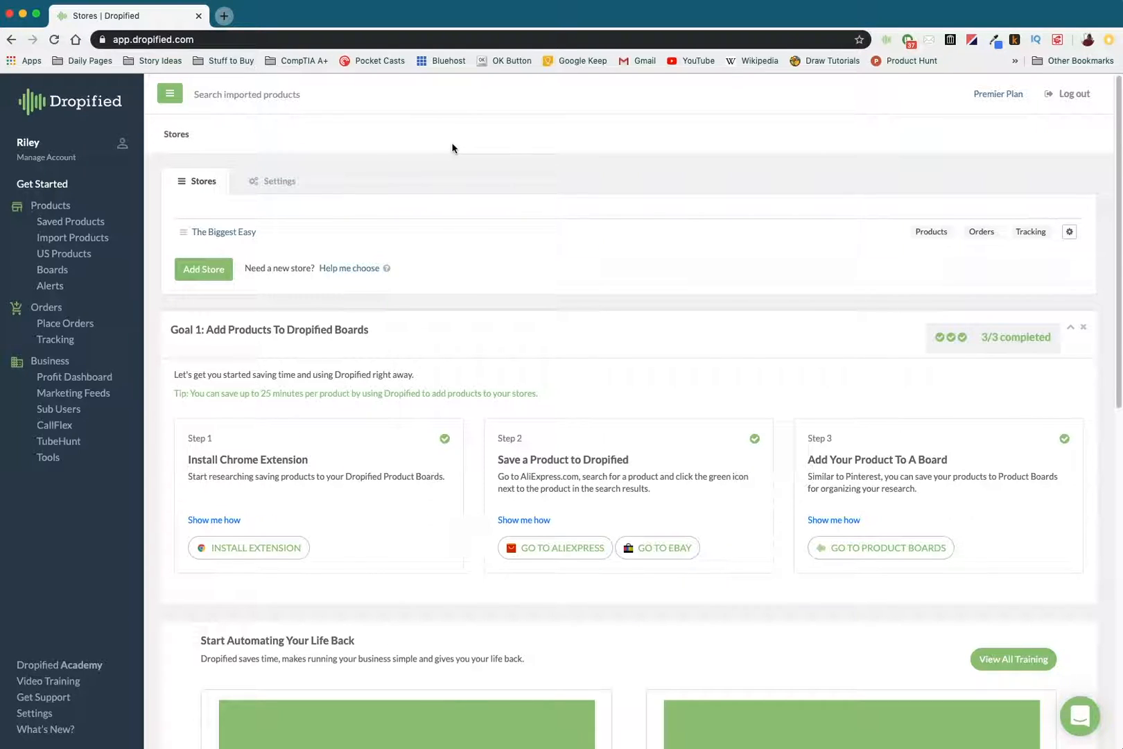
# Step: Reach Super Fun Time Game System's Variants Mapping via Saved Products, The Biggest Easy store and Connections
pyautogui.click(71, 222)
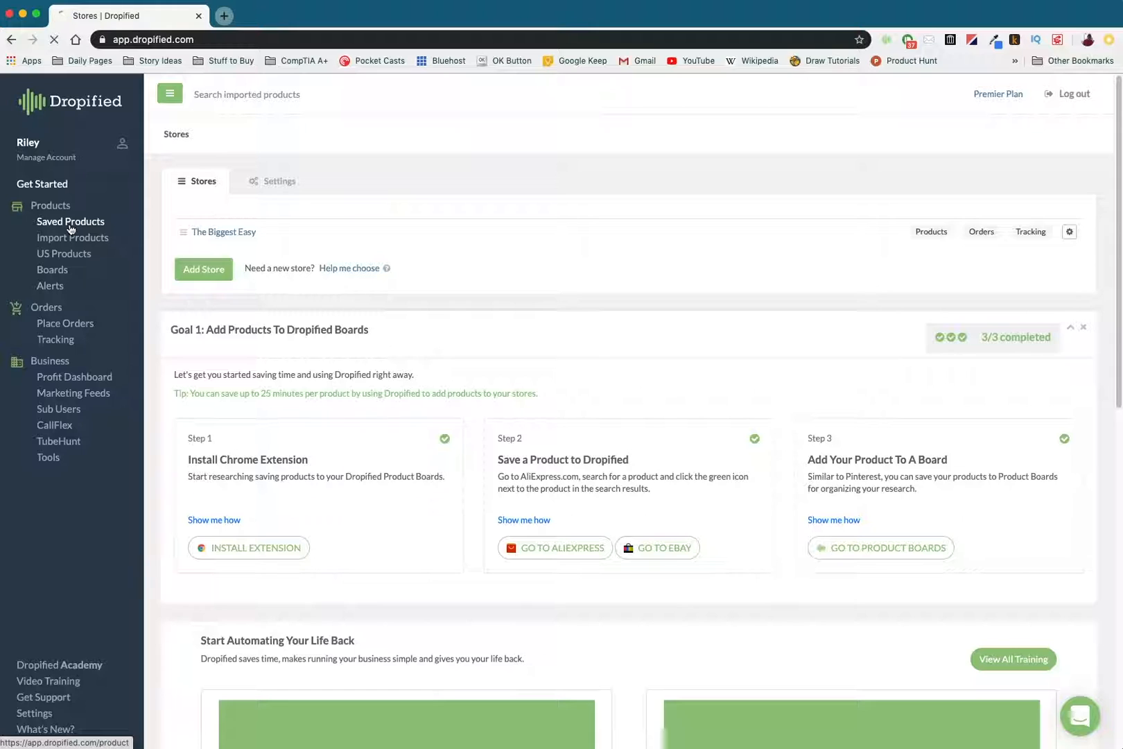
pyautogui.click(71, 222)
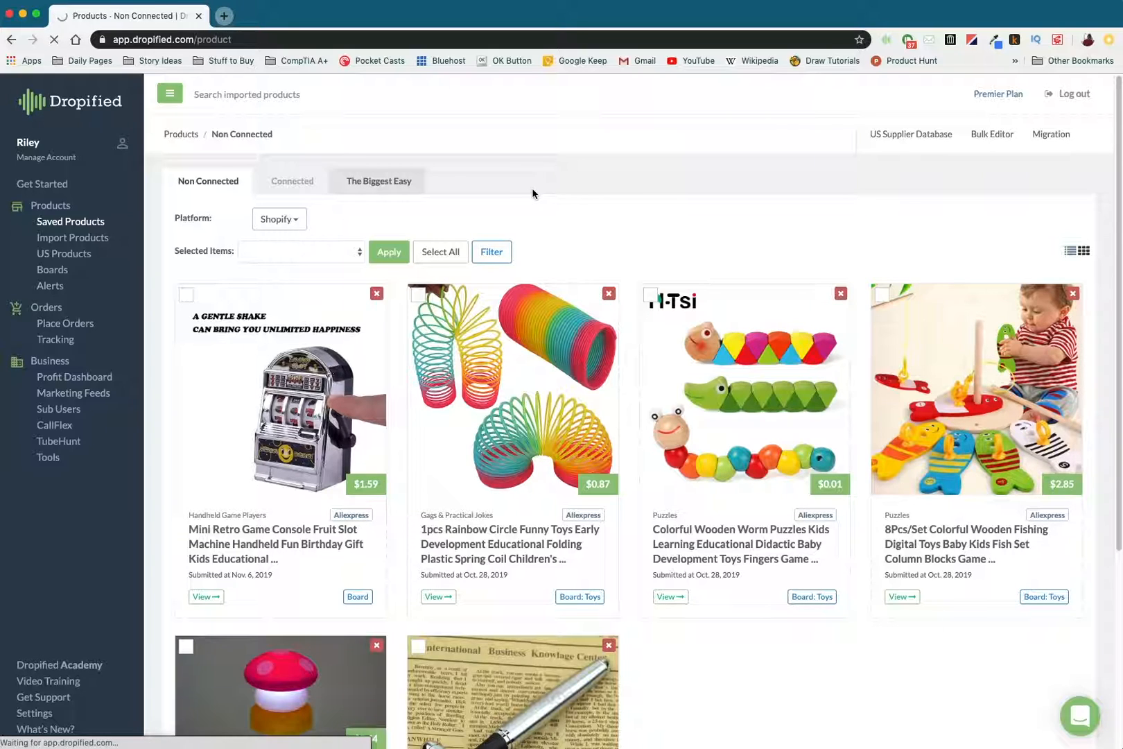
pyautogui.click(379, 180)
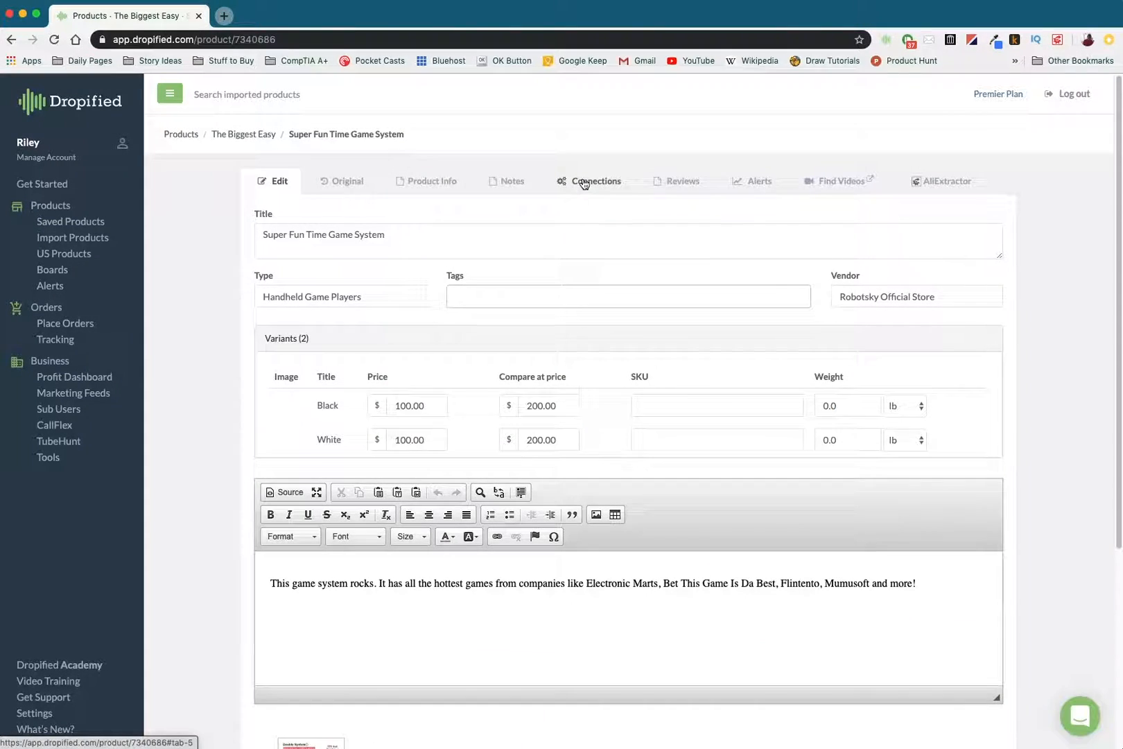
pyautogui.click(595, 181)
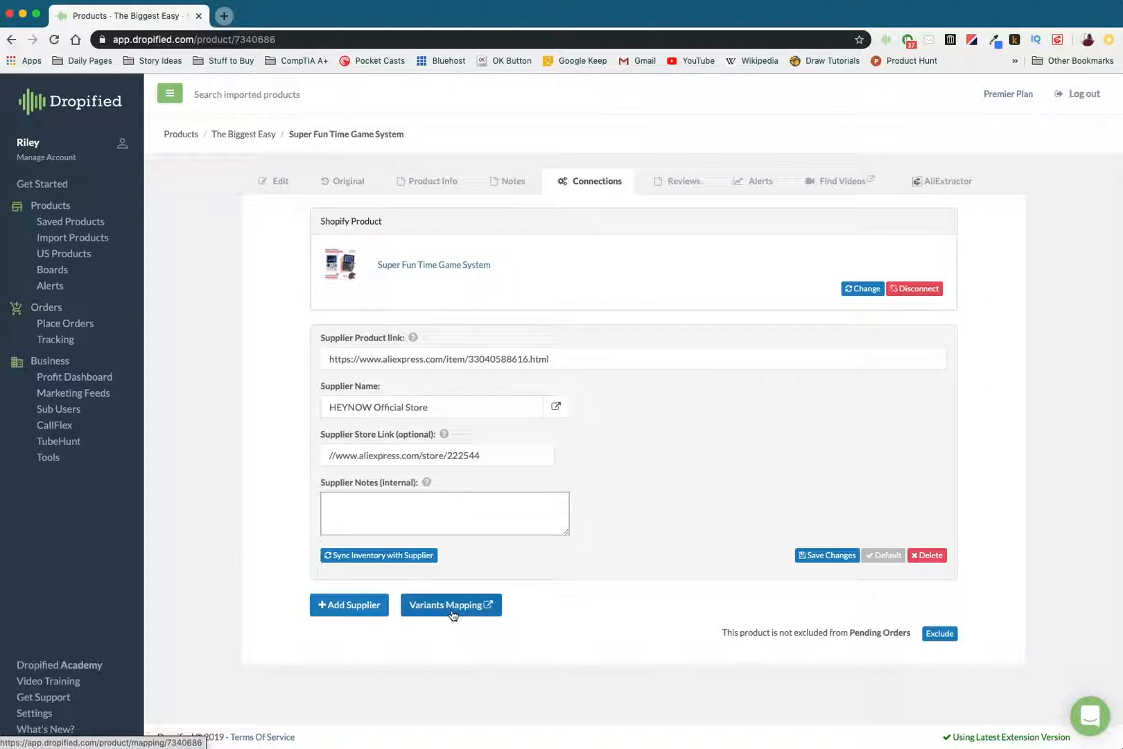
pyautogui.click(451, 605)
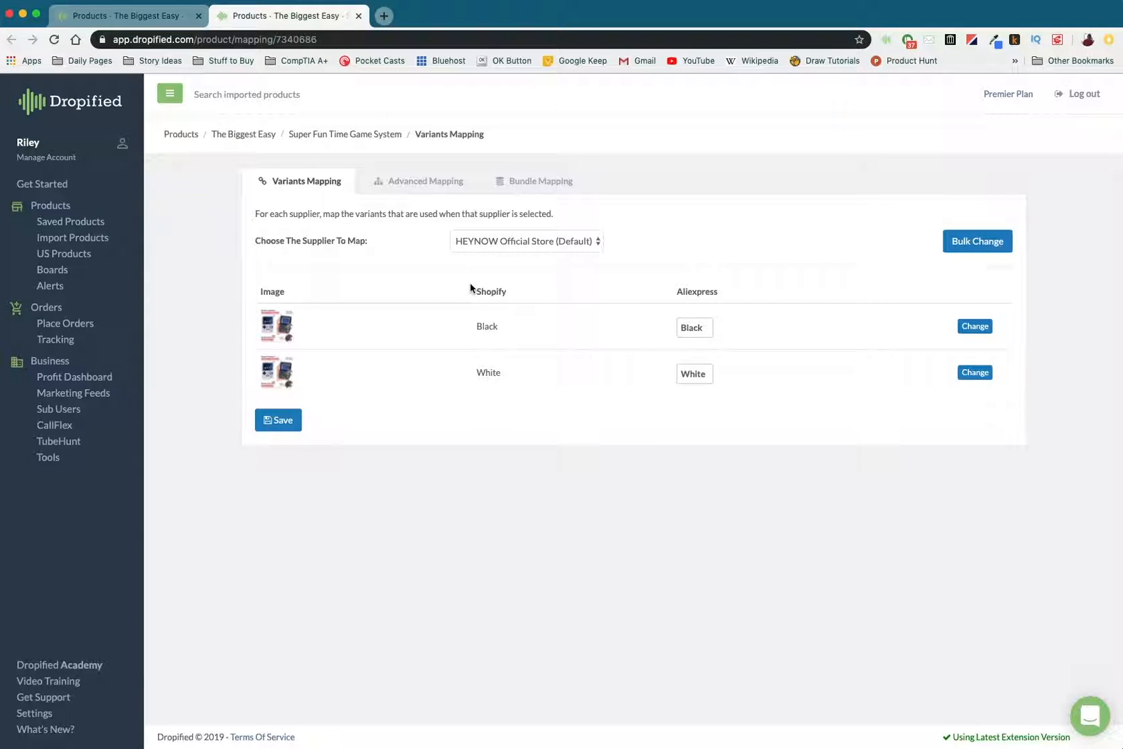
pyautogui.moveTo(370, 321)
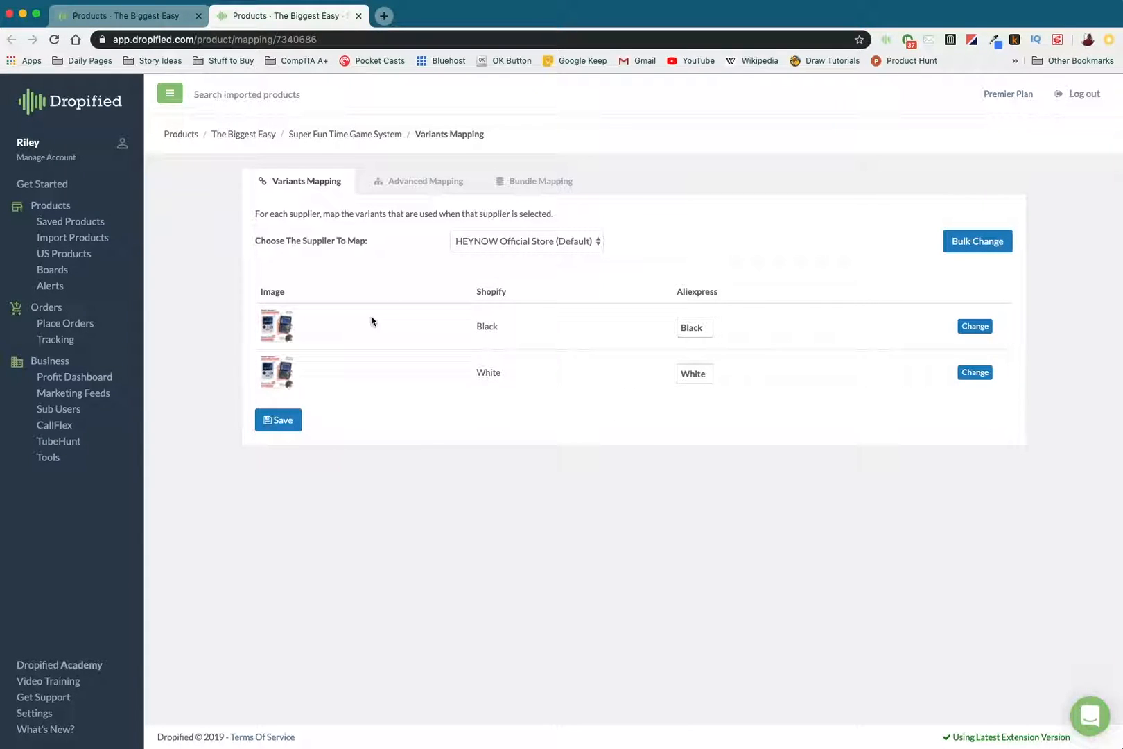
pyautogui.moveTo(421, 319)
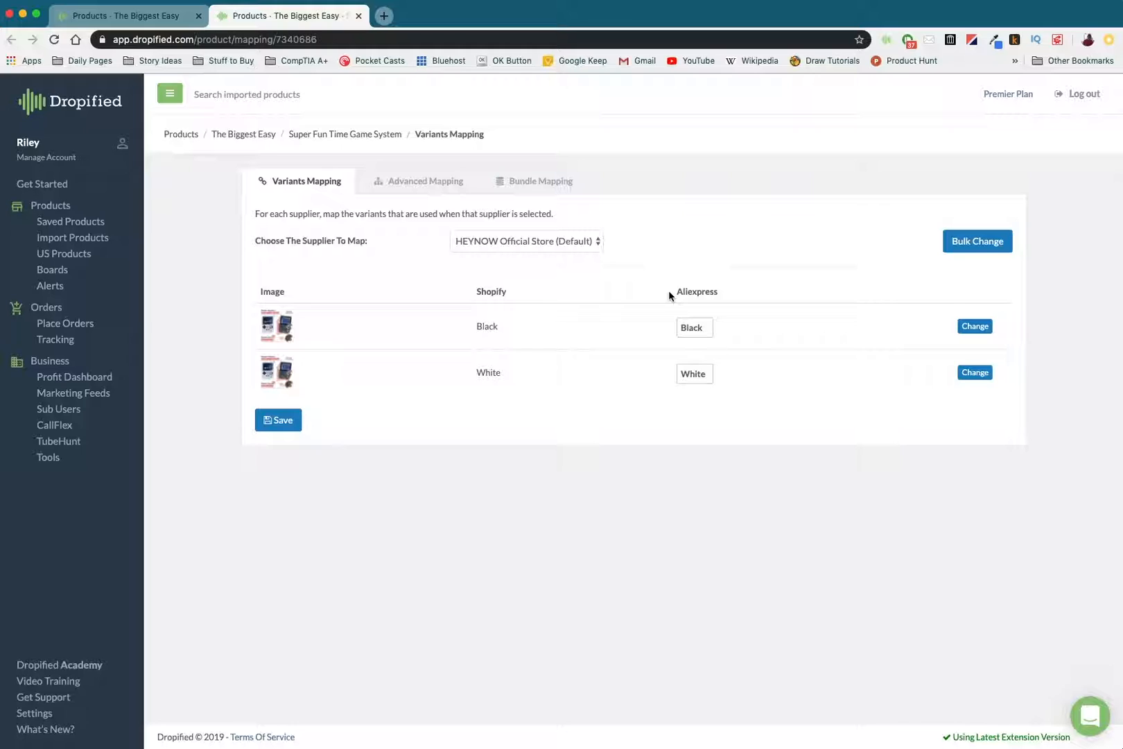
pyautogui.moveTo(683, 354)
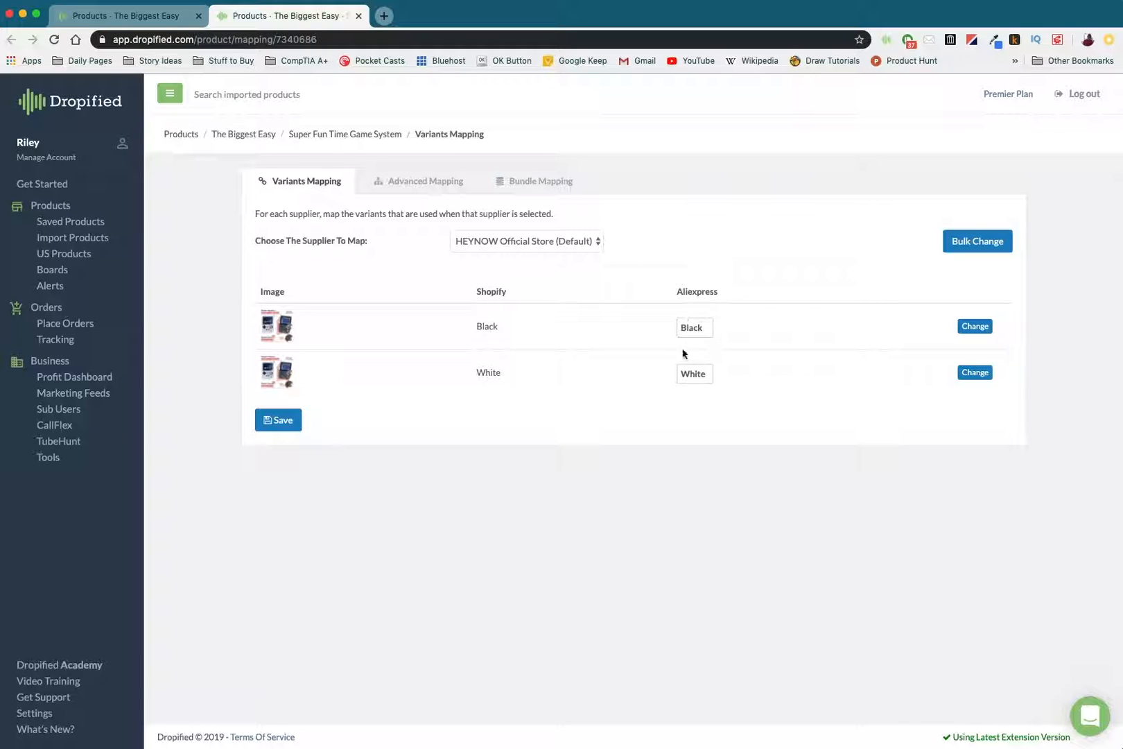
pyautogui.moveTo(554, 325)
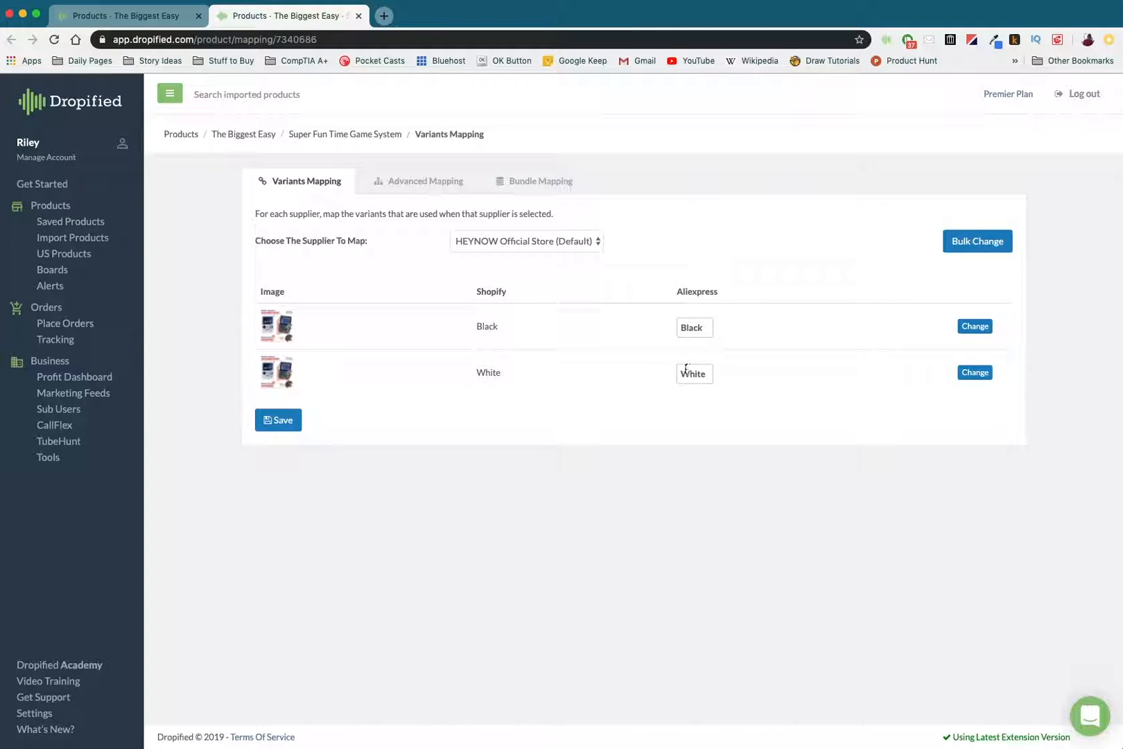
pyautogui.moveTo(659, 366)
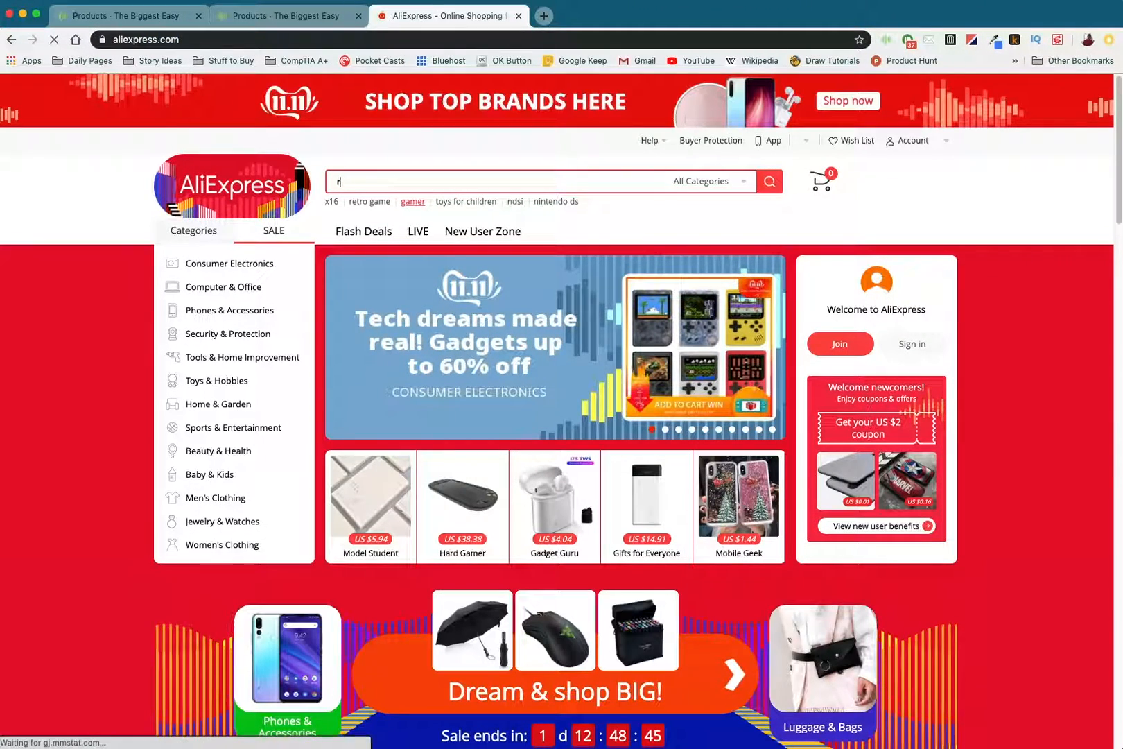
# Step: Review the HEYNOW RG300 retro console listing's colour options on AliExpress and return to the Dropified tab
pyautogui.write('etro')
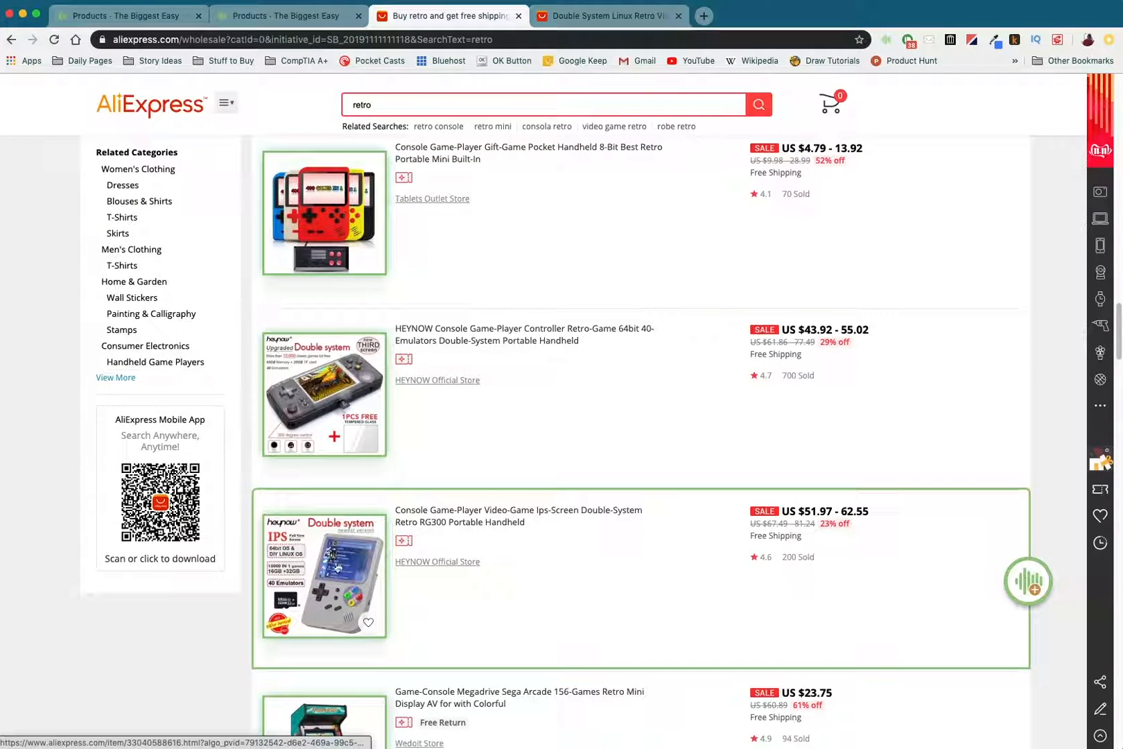
pyautogui.click(323, 575)
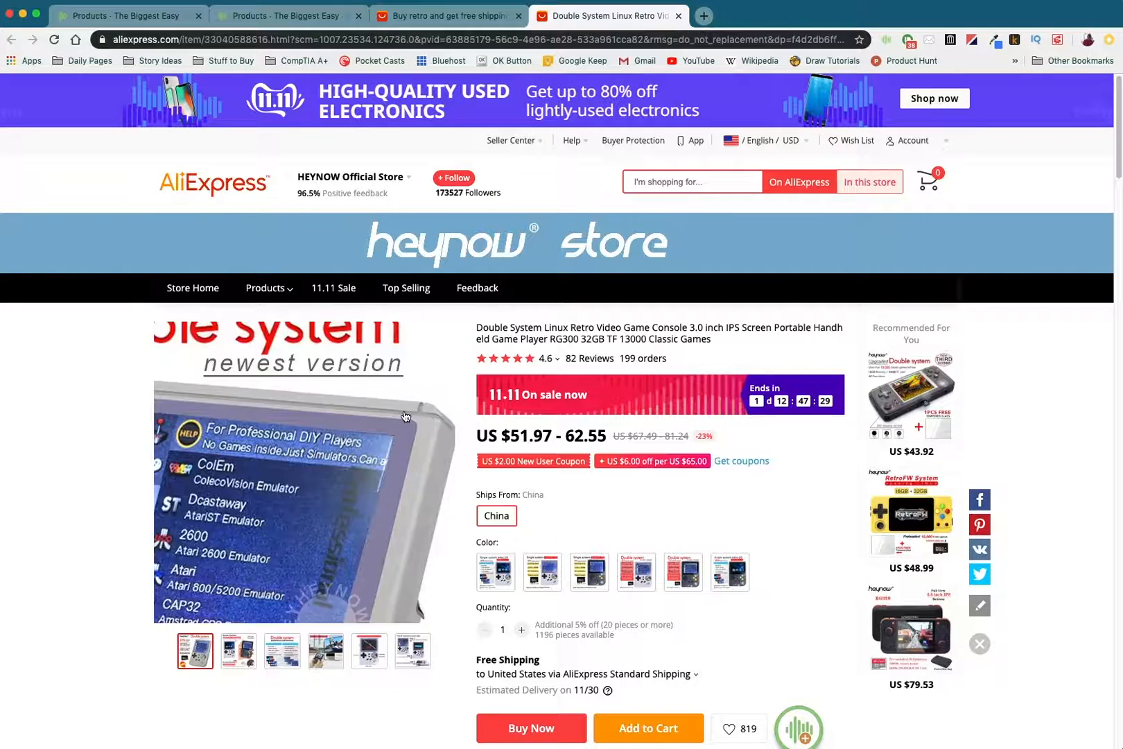
pyautogui.click(496, 571)
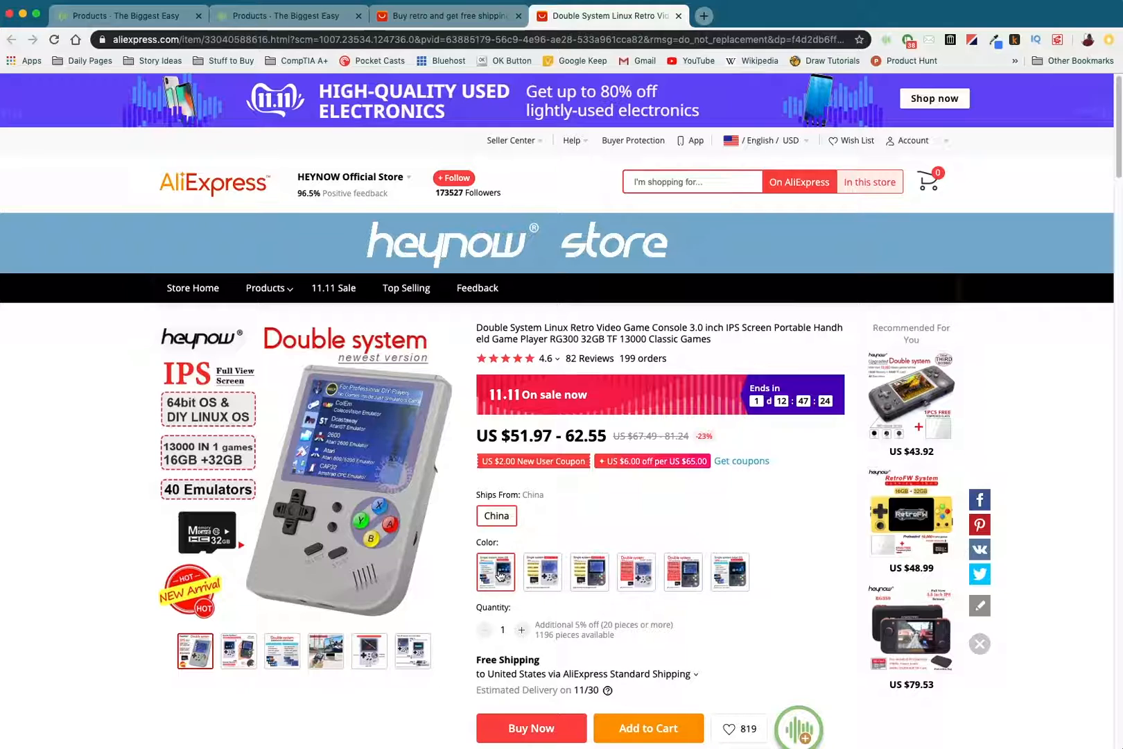
pyautogui.moveTo(495, 571)
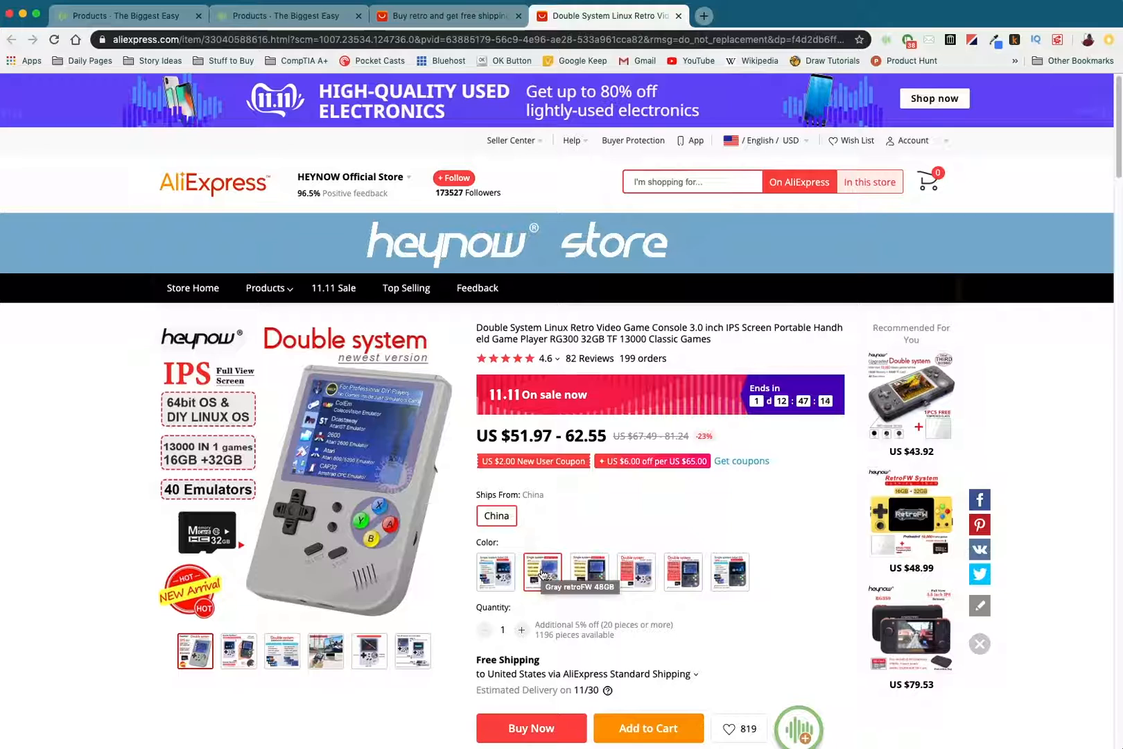
pyautogui.moveTo(589, 571)
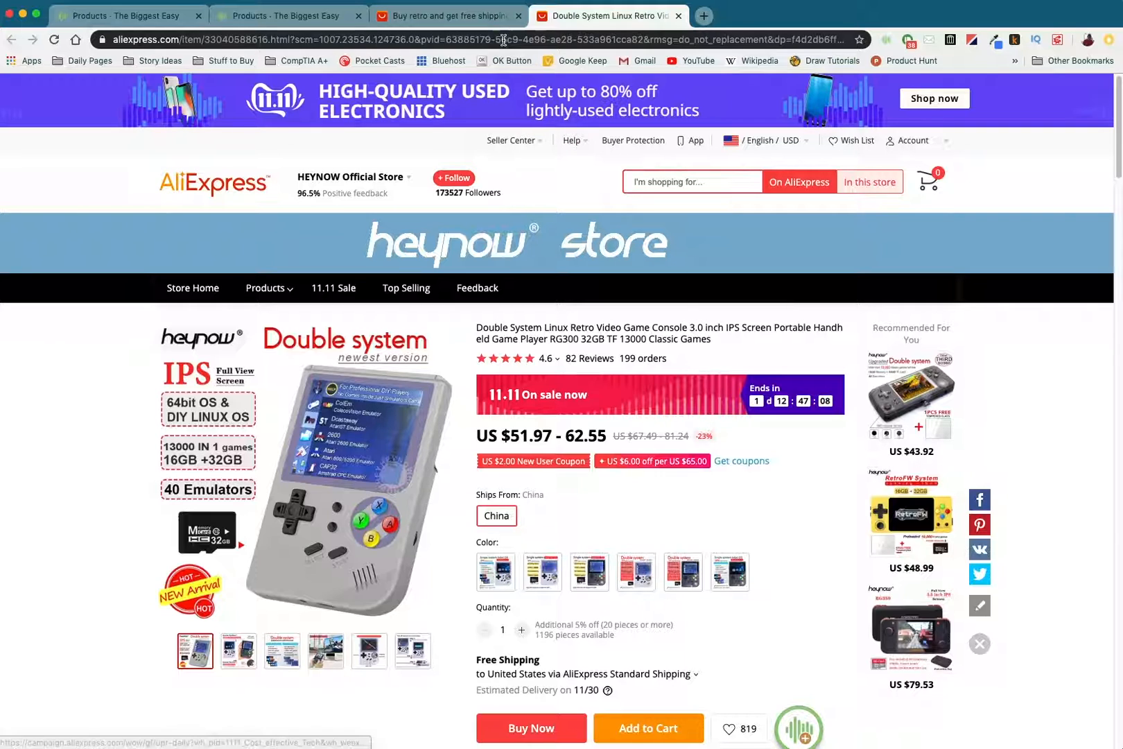
pyautogui.moveTo(448, 15)
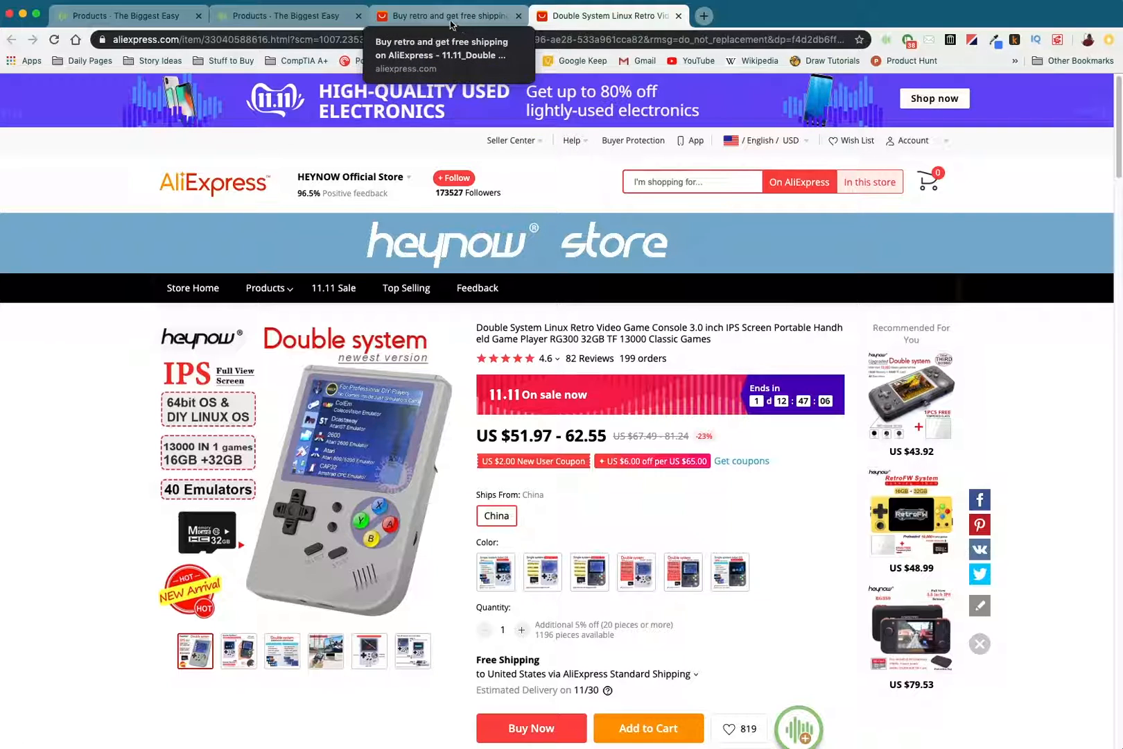
pyautogui.click(290, 15)
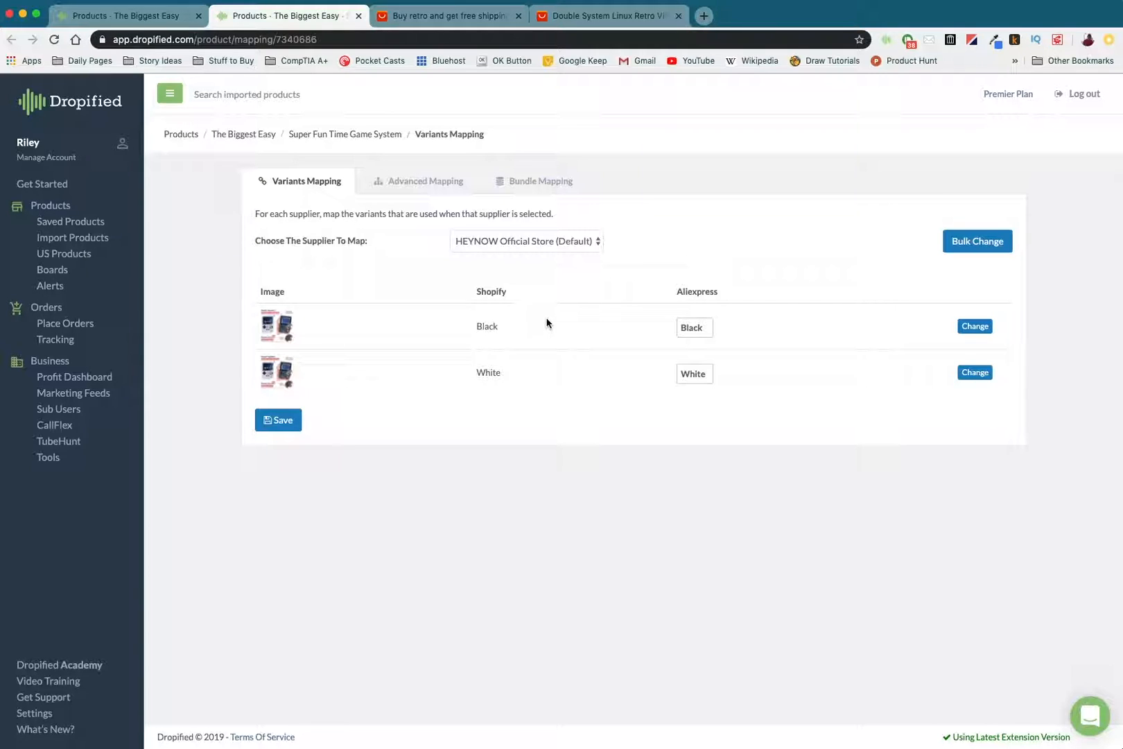
pyautogui.moveTo(632, 274)
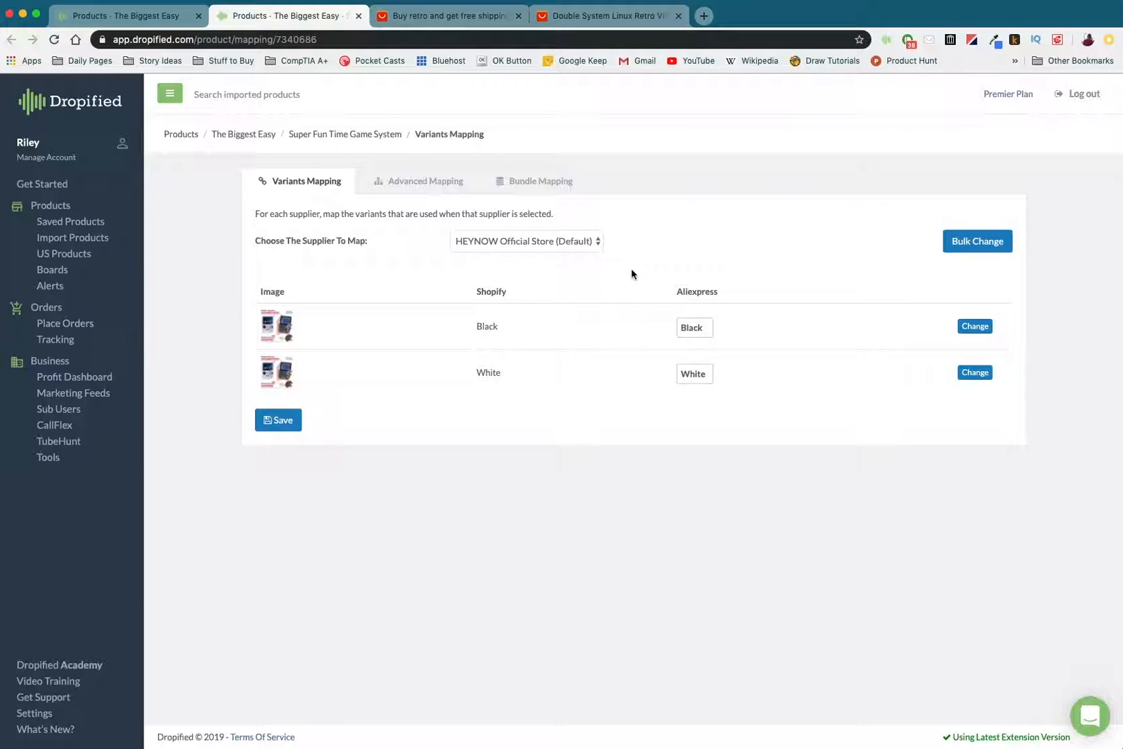
# Step: Return to the Super Fun Time Game System product via its breadcrumb and show its supplier connections
pyautogui.click(344, 135)
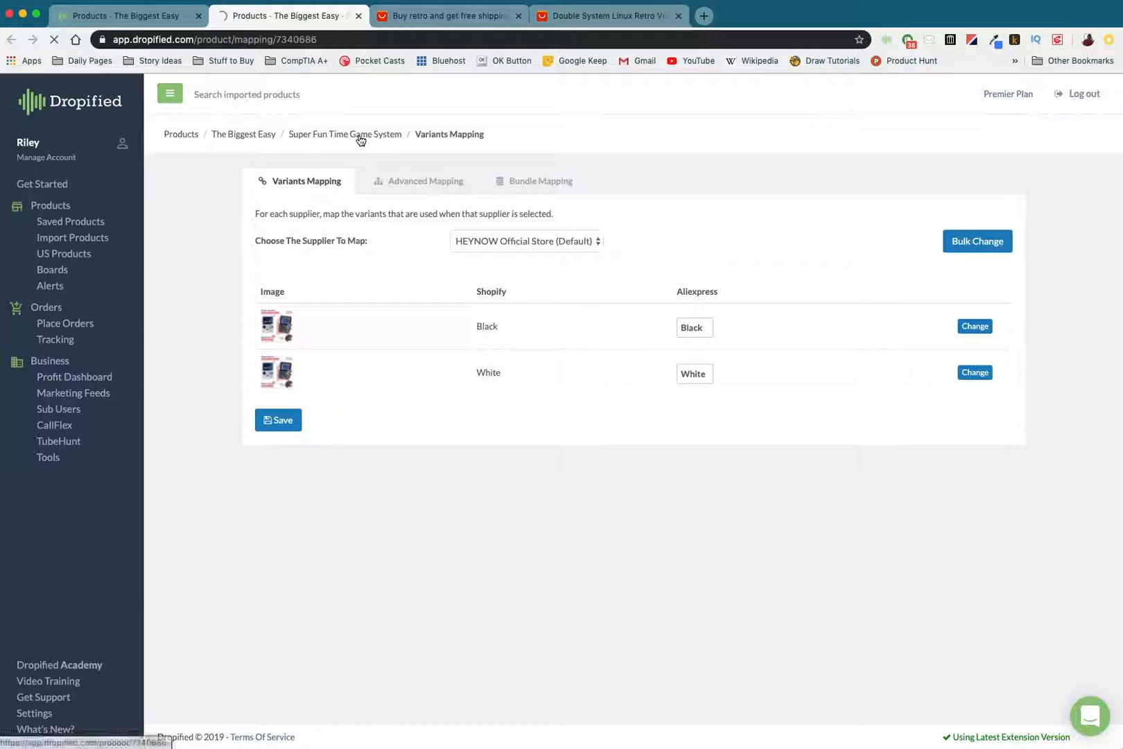
pyautogui.click(344, 134)
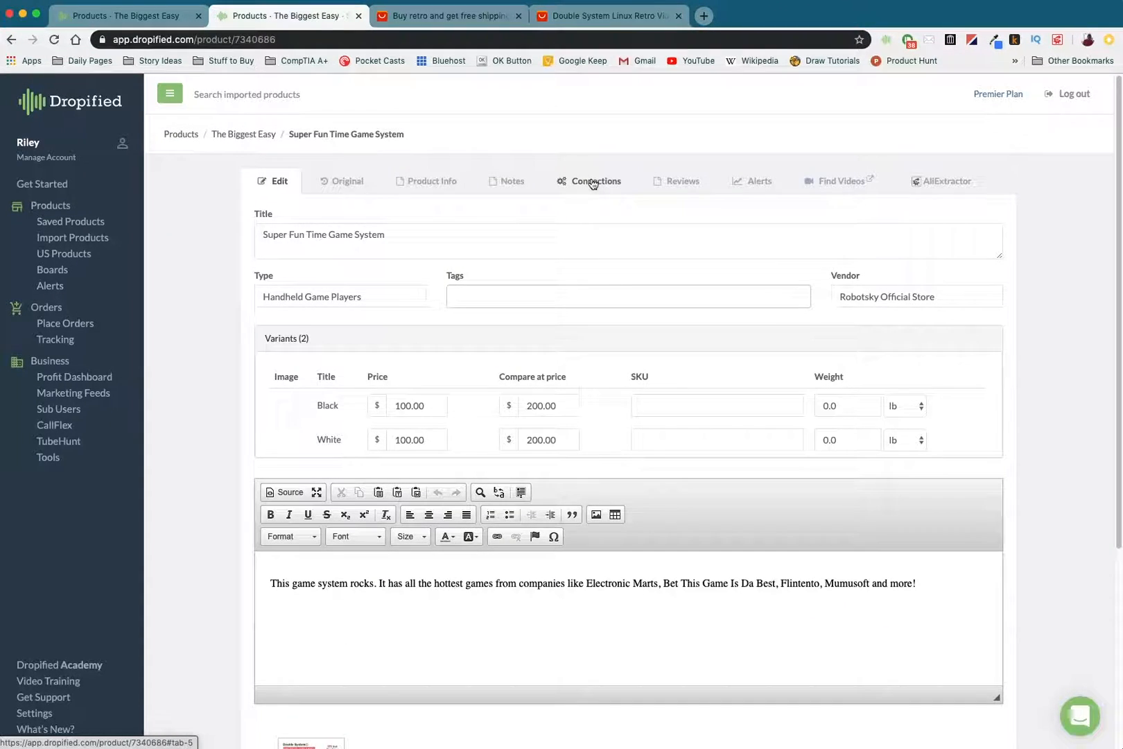
pyautogui.click(595, 181)
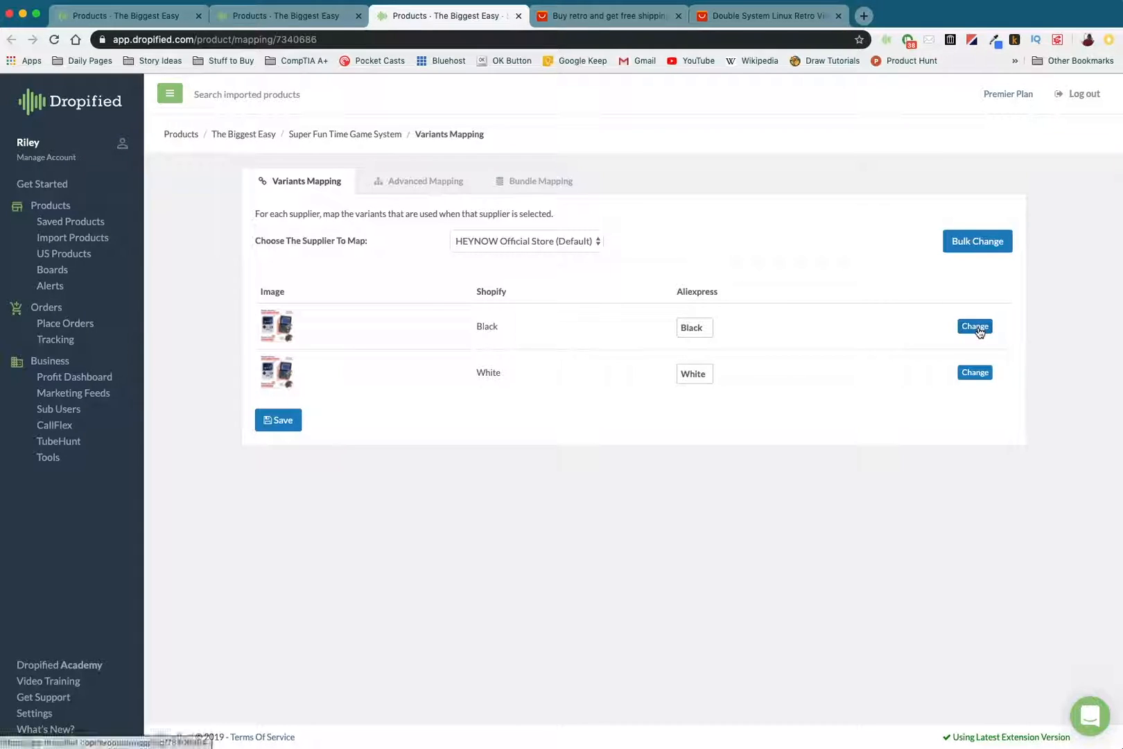
# Step: Map the Shopify Black variant to AliExpress Black FactoryOS 16GB and confirm it
pyautogui.click(975, 326)
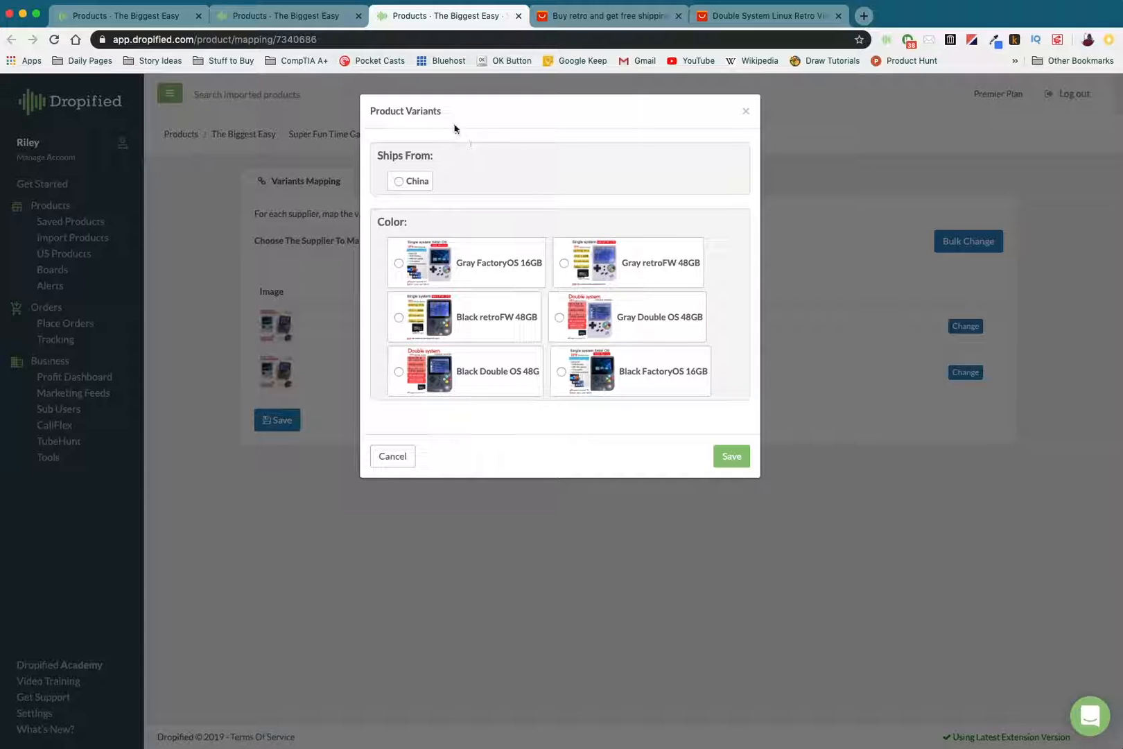
pyautogui.moveTo(385, 350)
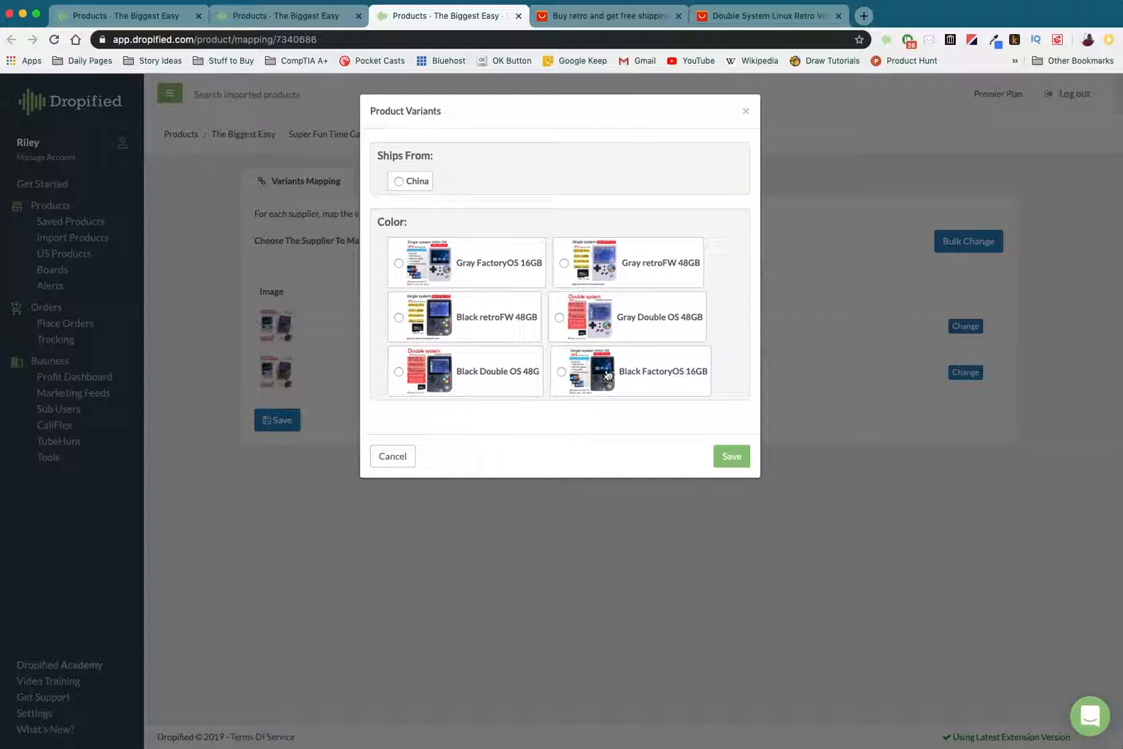
pyautogui.moveTo(613, 385)
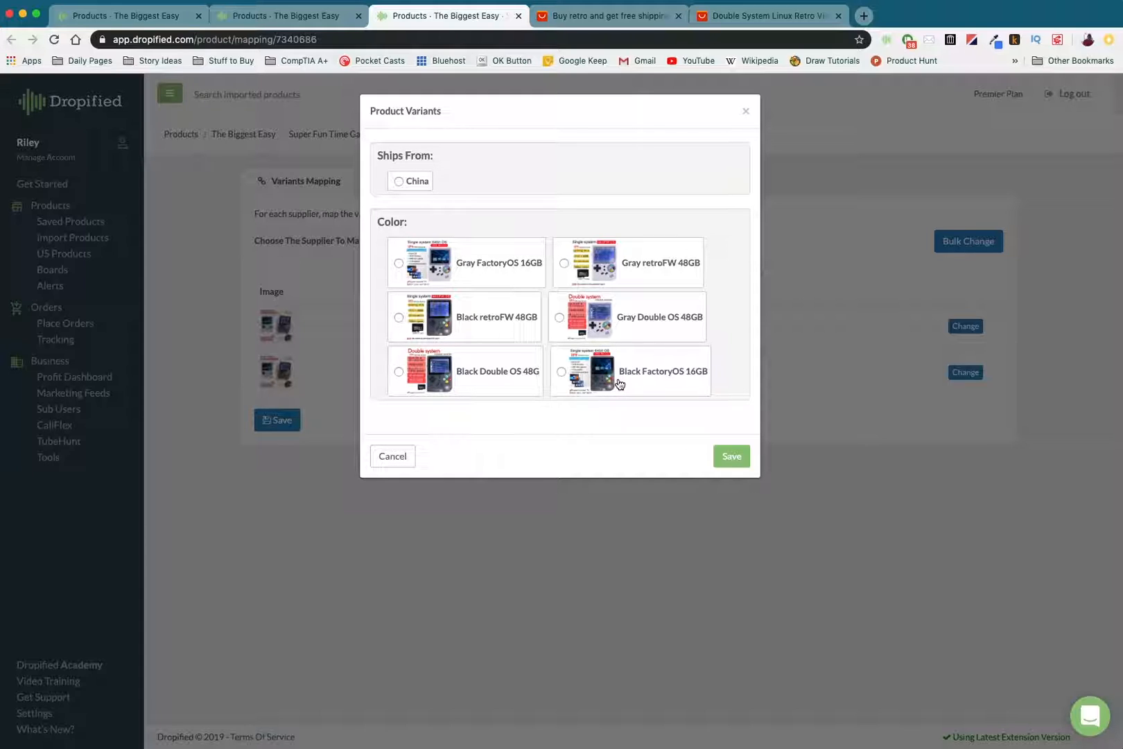
pyautogui.click(562, 372)
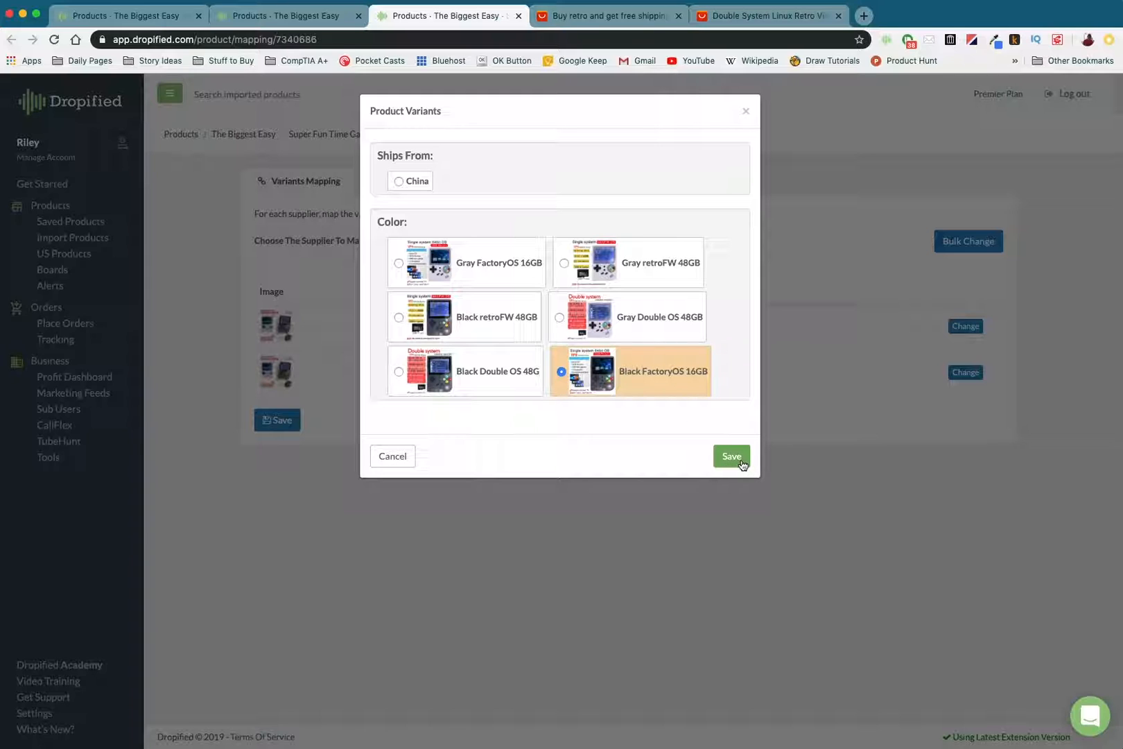
pyautogui.click(731, 456)
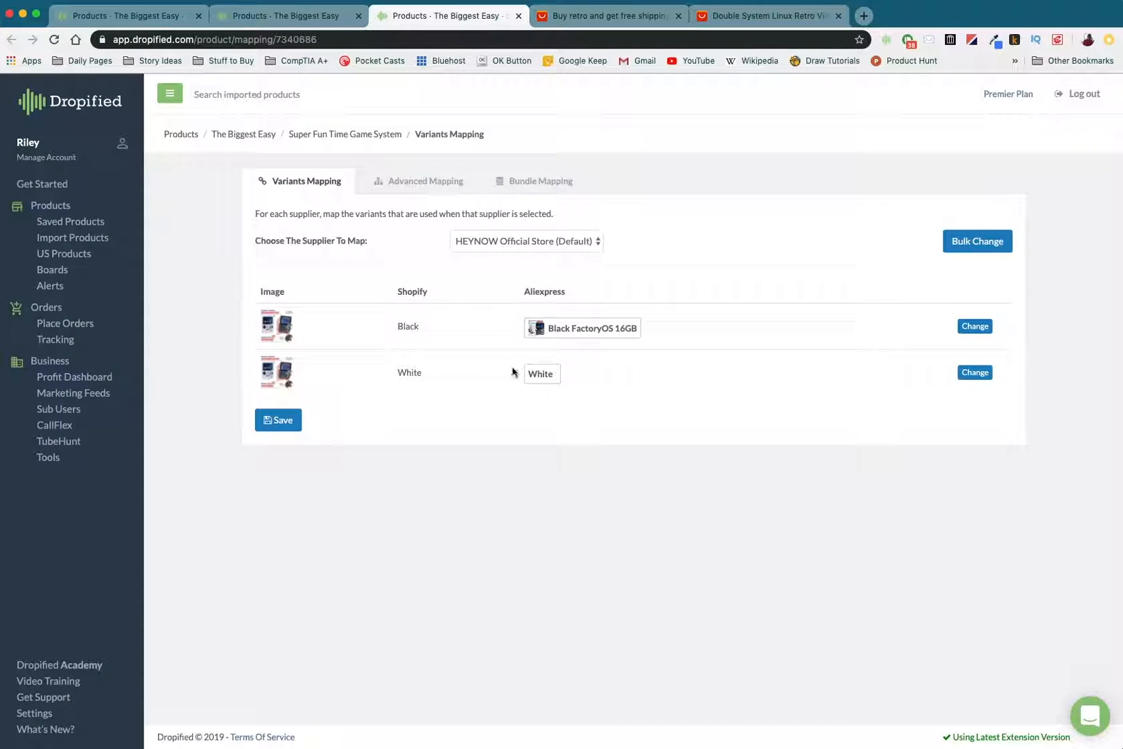
# Step: Map the Shopify White variant to AliExpress Gray FactoryOS 16GB
pyautogui.click(975, 372)
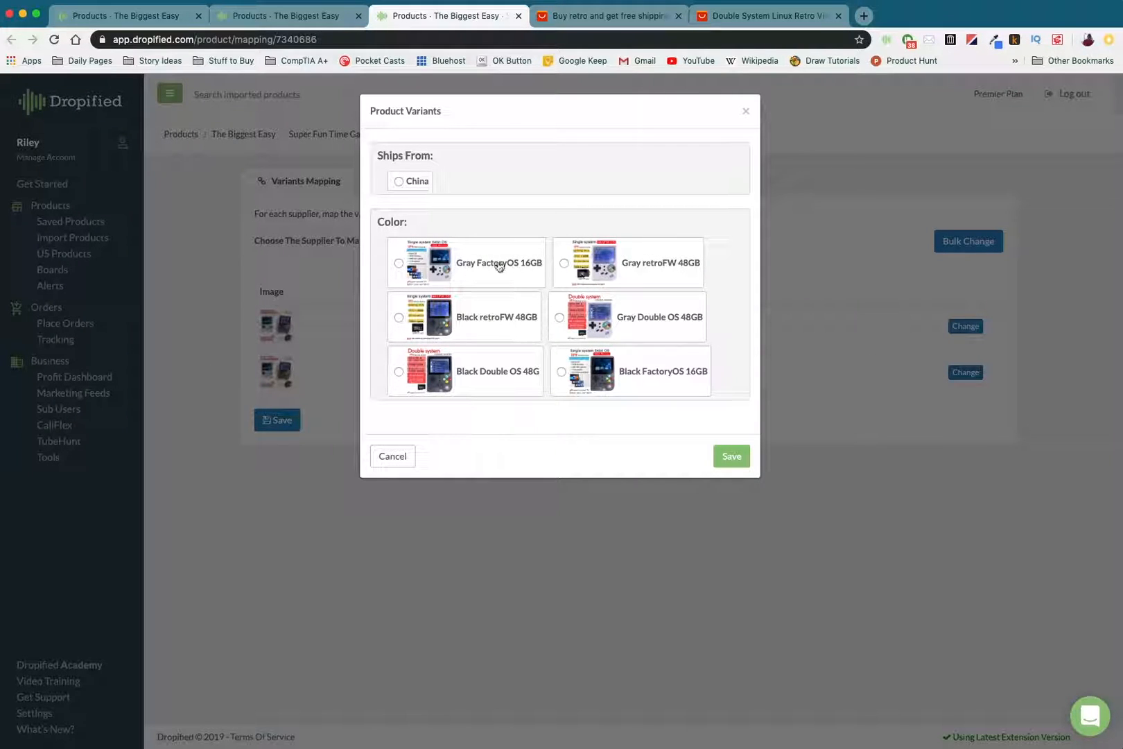
pyautogui.moveTo(488, 276)
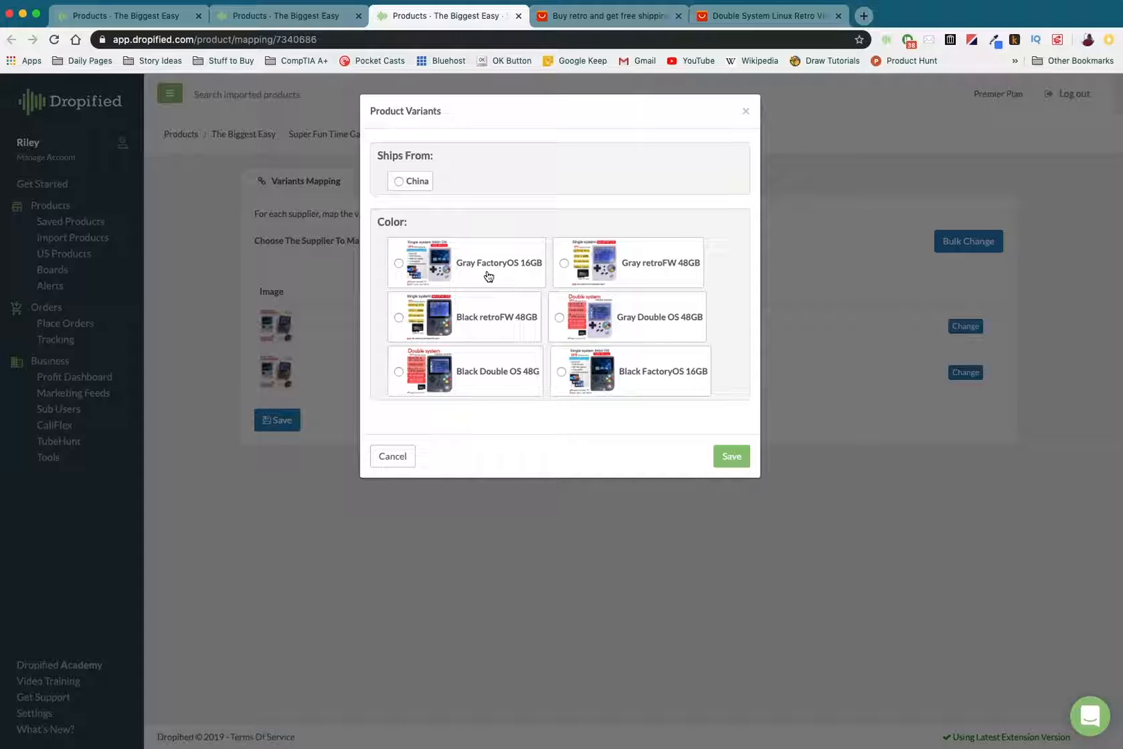
pyautogui.click(731, 456)
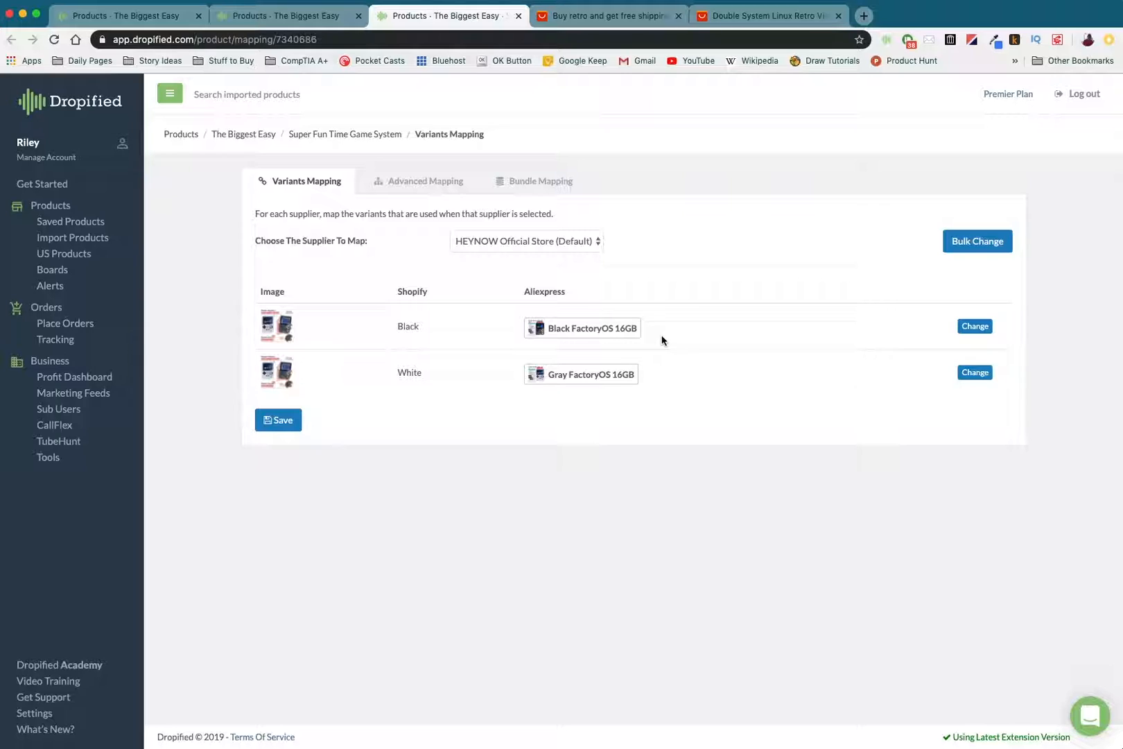
pyautogui.moveTo(626, 321)
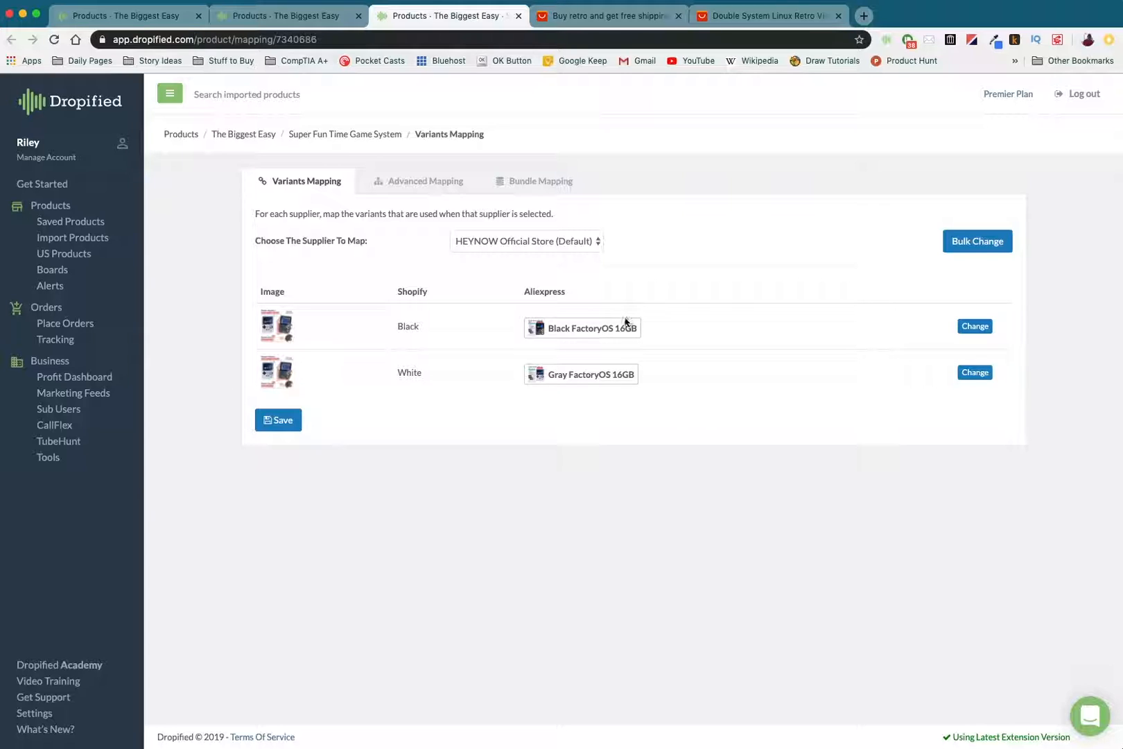